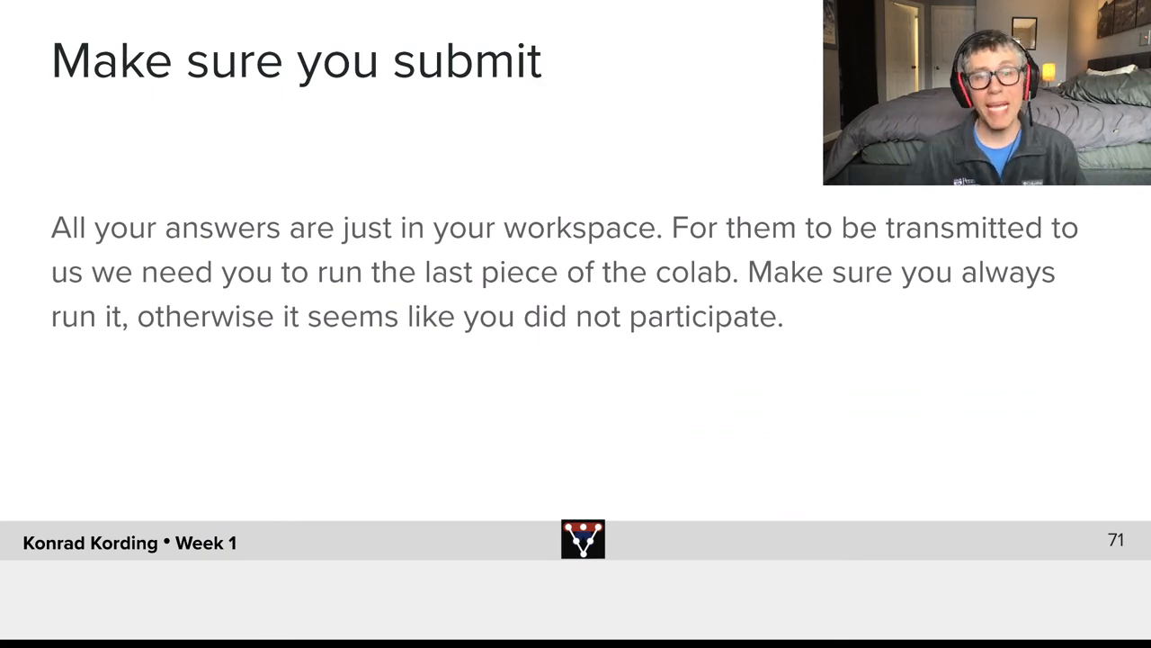
{"action": "key", "text": "right"}
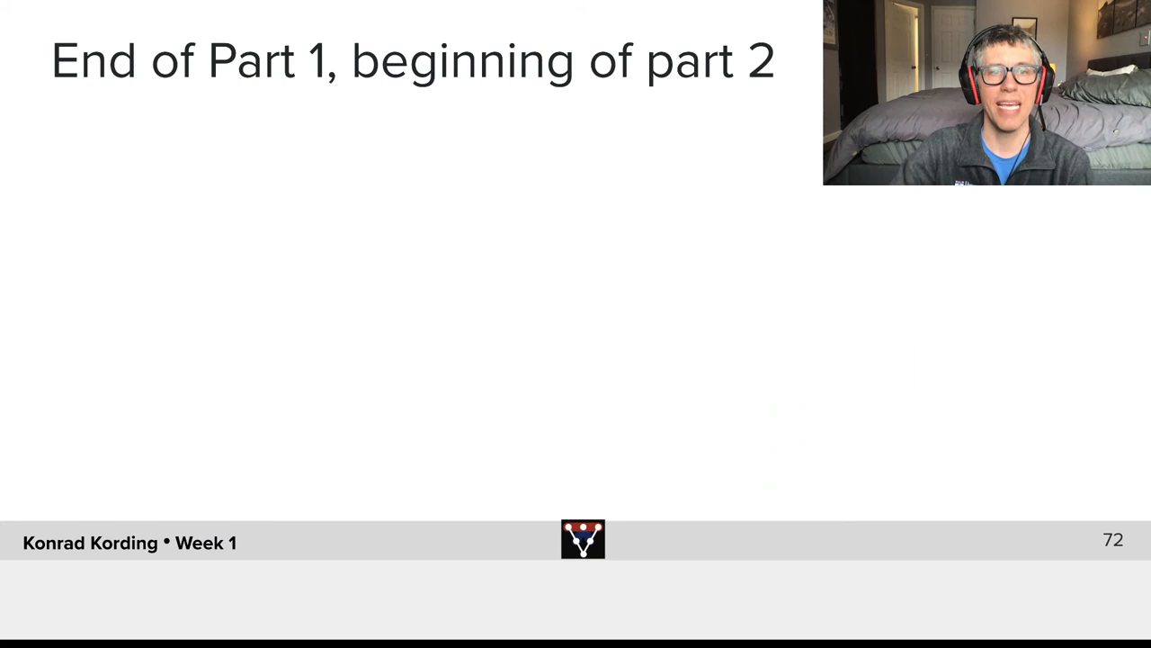